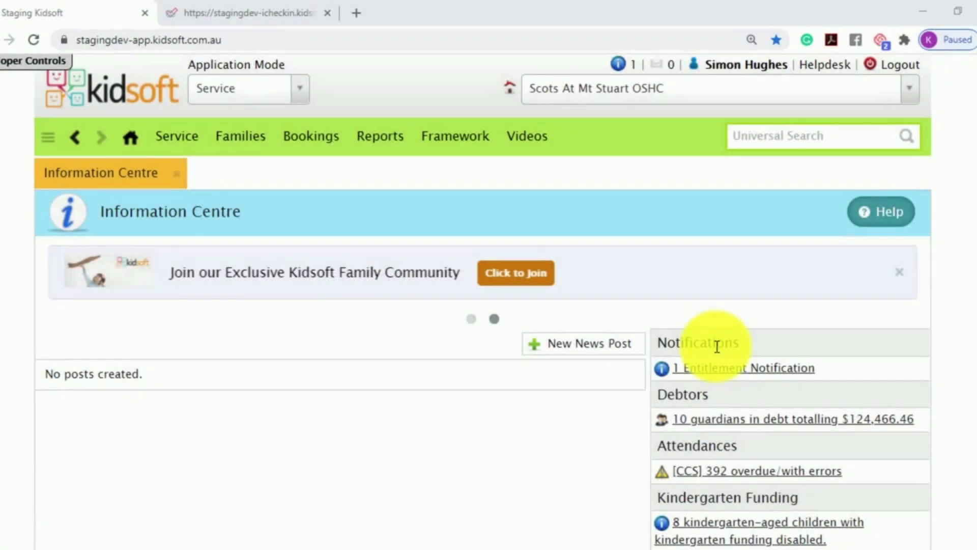
{"action": "mouse_move", "coordinate": [715, 342]}
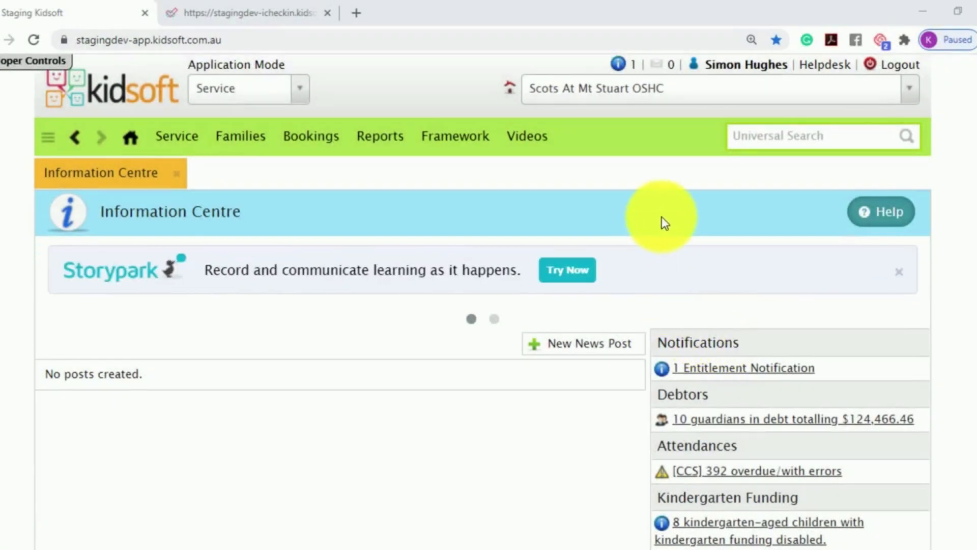
{"action": "mouse_move", "coordinate": [617, 207]}
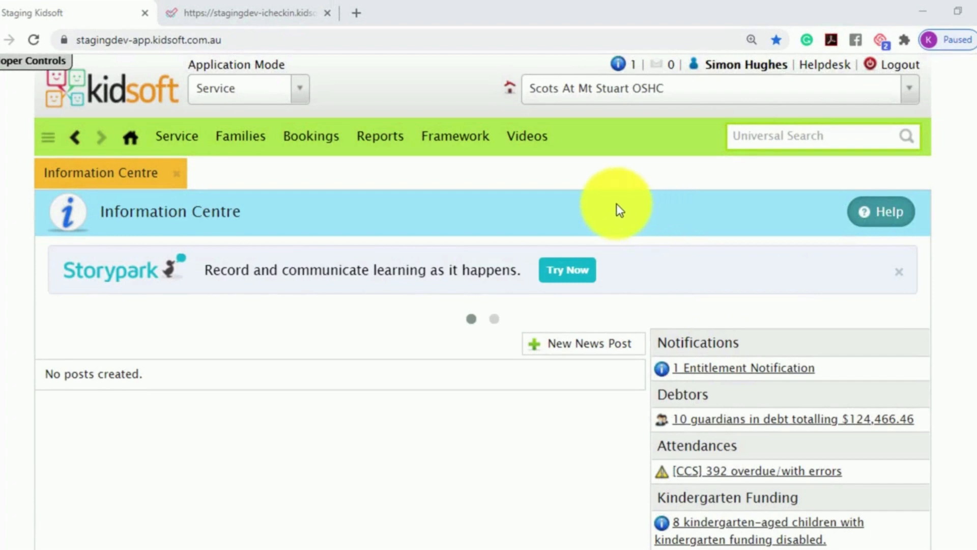
{"action": "mouse_move", "coordinate": [176, 135]}
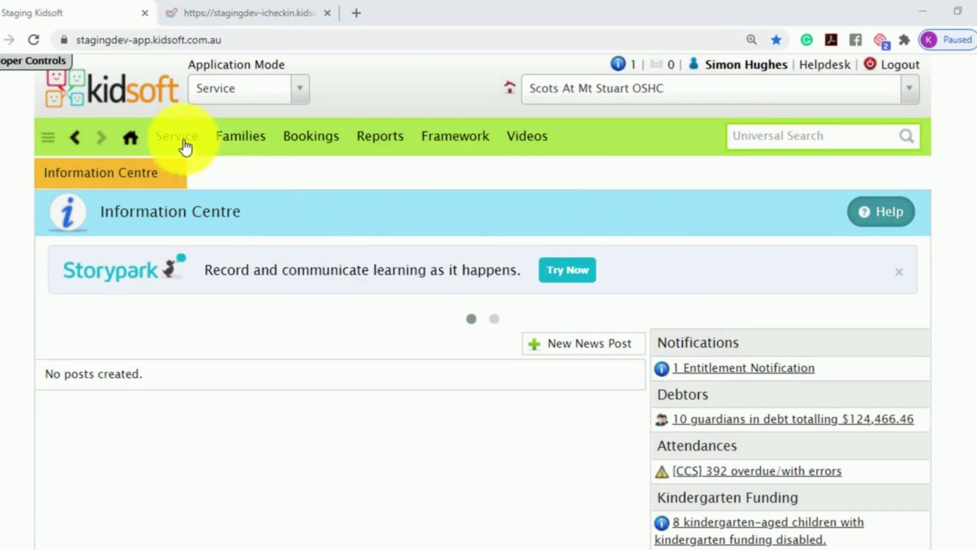
- Go to Service > Settings and show the iCheck-In settings list with Enable Visitor Sign In/Out
{"action": "left_click", "coordinate": [176, 135]}
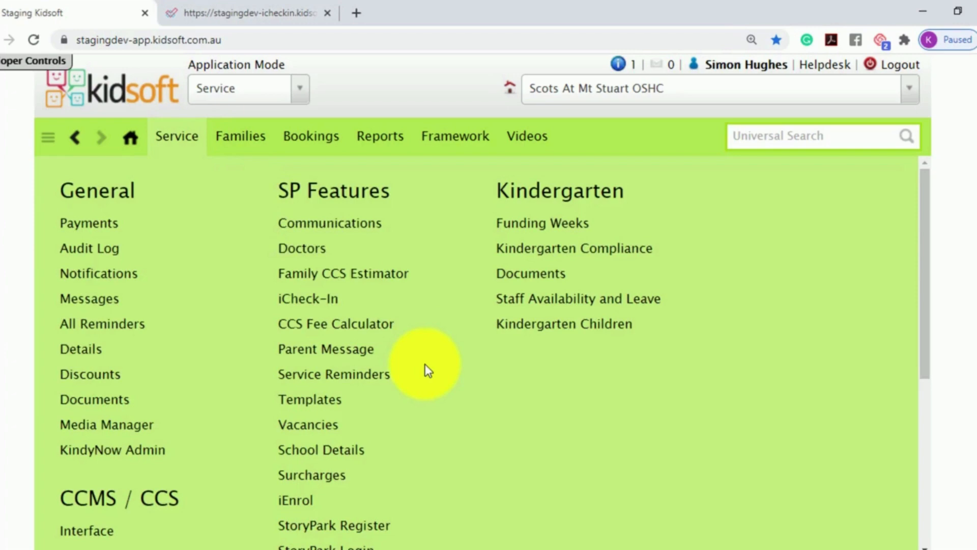
{"action": "scroll", "scroll_direction": "down", "scroll_amount": 3}
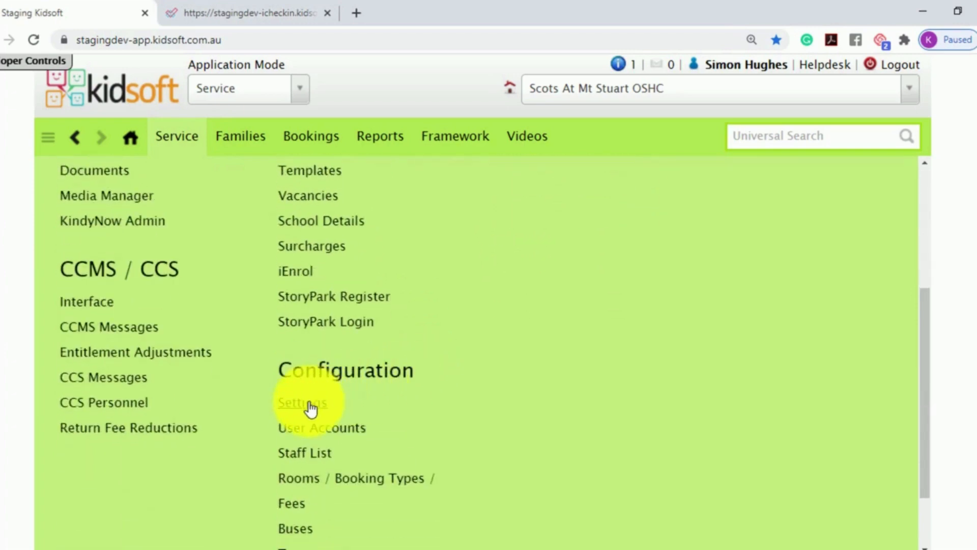
{"action": "left_click", "coordinate": [301, 402]}
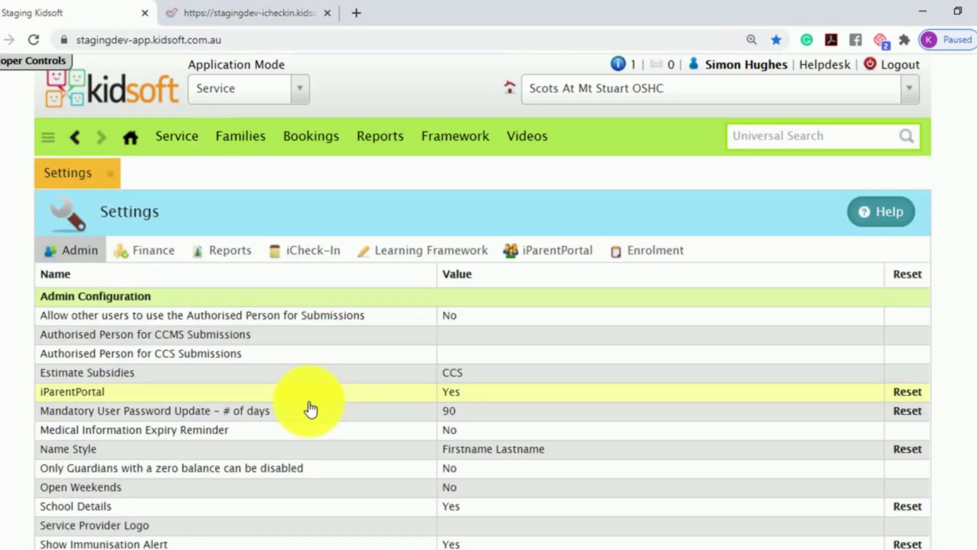
{"action": "mouse_move", "coordinate": [312, 255]}
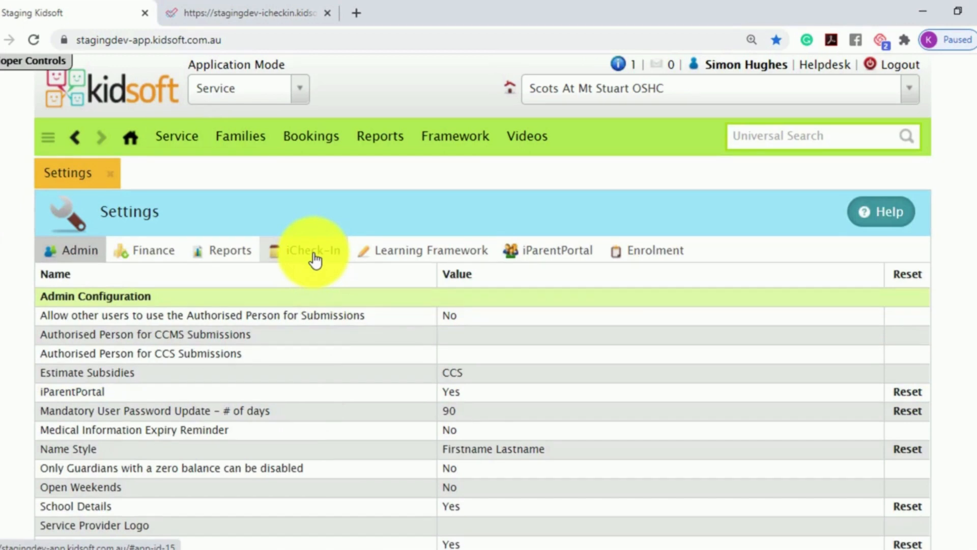
{"action": "left_click", "coordinate": [312, 250]}
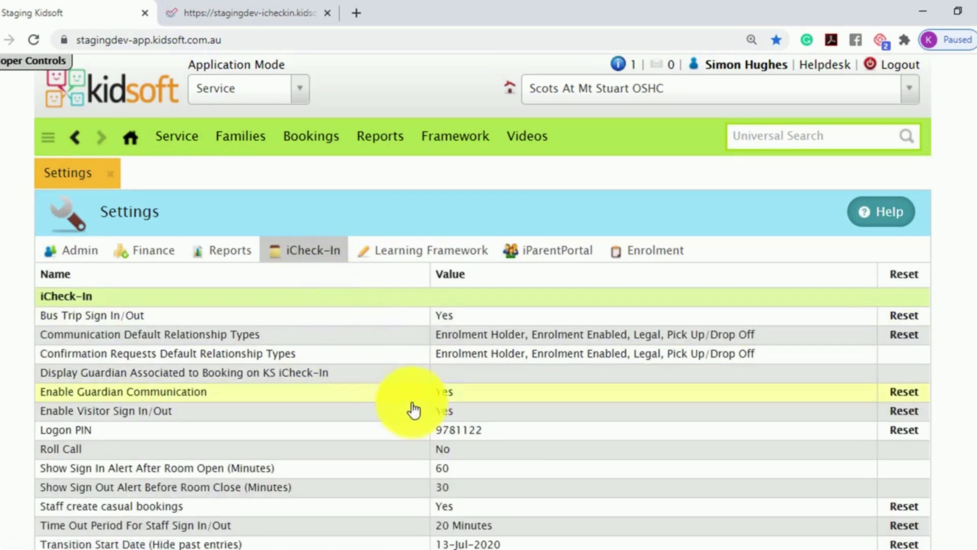
{"action": "mouse_move", "coordinate": [470, 414]}
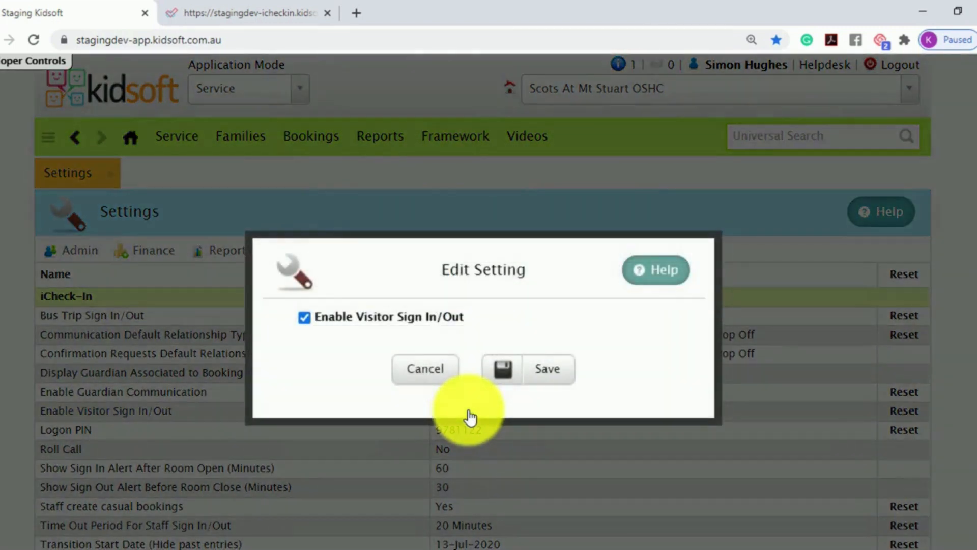
{"action": "mouse_move", "coordinate": [480, 387]}
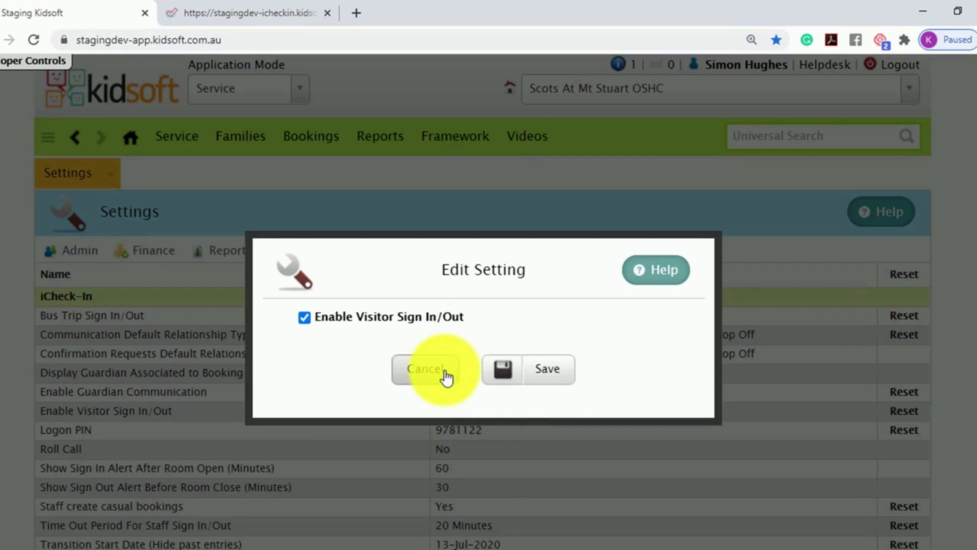
- Cancel the visitor setting, then view and close the Visitor Sign In/Out Terms and Conditions text
{"action": "left_click", "coordinate": [425, 368]}
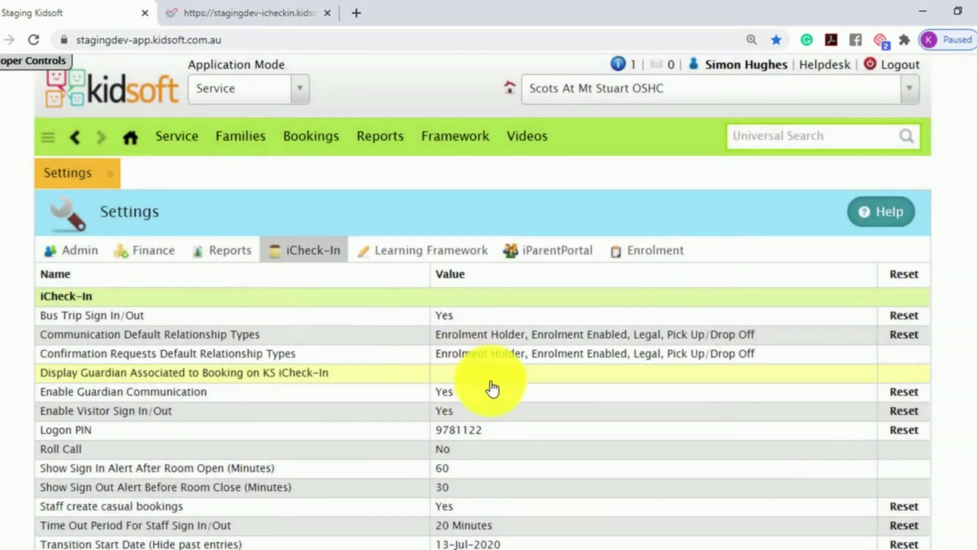
{"action": "scroll", "scroll_direction": "down", "scroll_amount": 3}
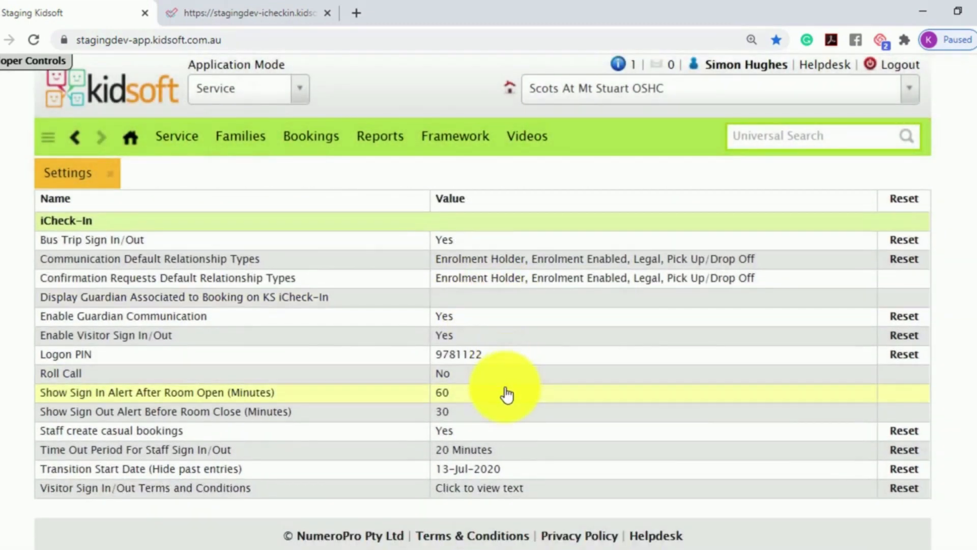
{"action": "mouse_move", "coordinate": [468, 496]}
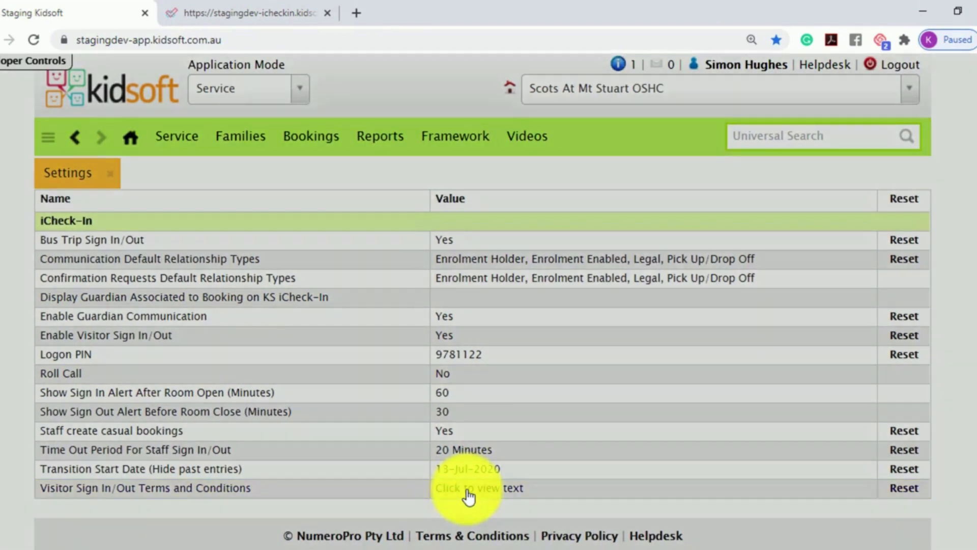
{"action": "left_click", "coordinate": [478, 487]}
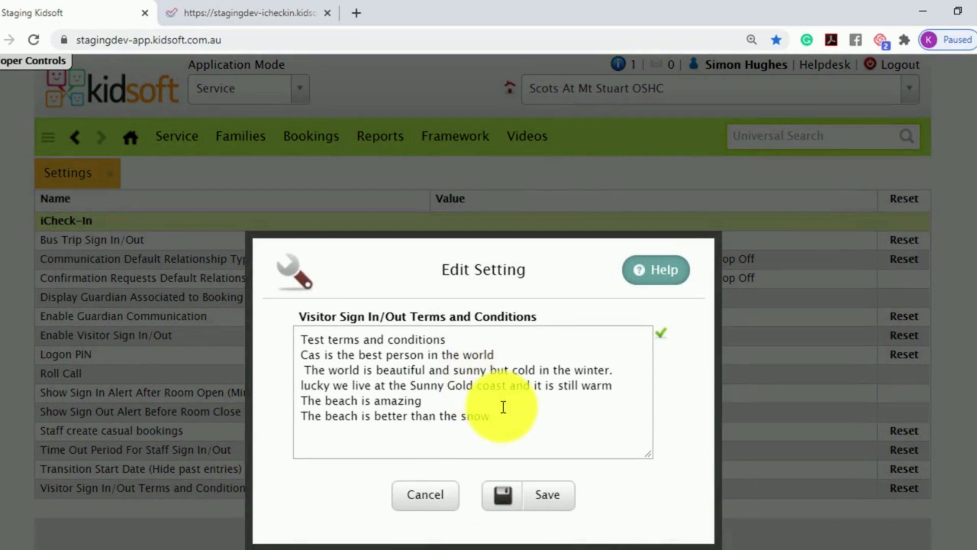
{"action": "mouse_move", "coordinate": [507, 411]}
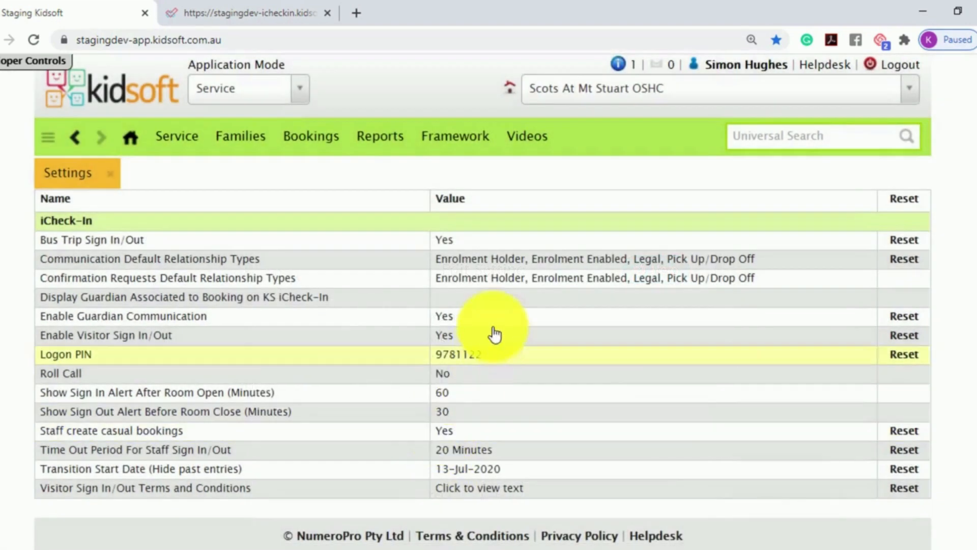
{"action": "left_click", "coordinate": [247, 13]}
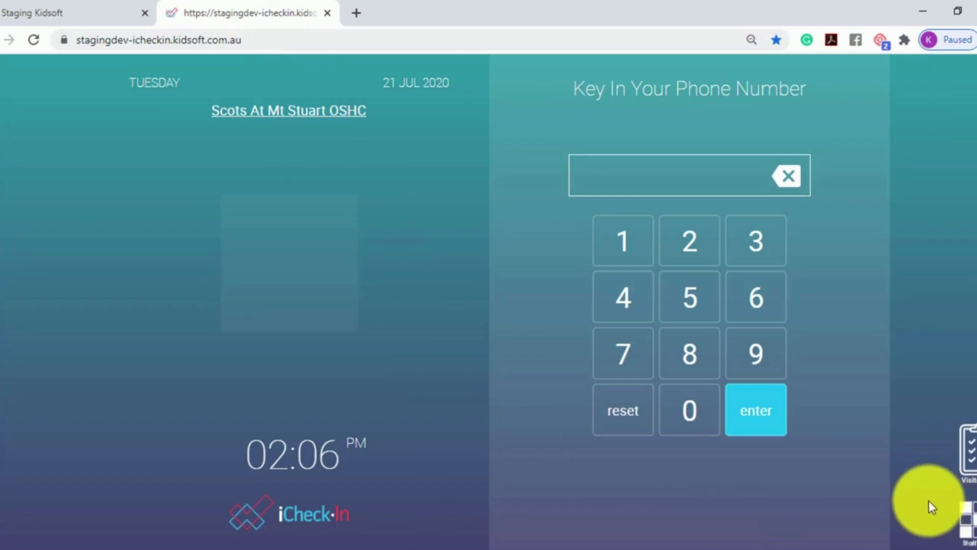
{"action": "mouse_move", "coordinate": [926, 498]}
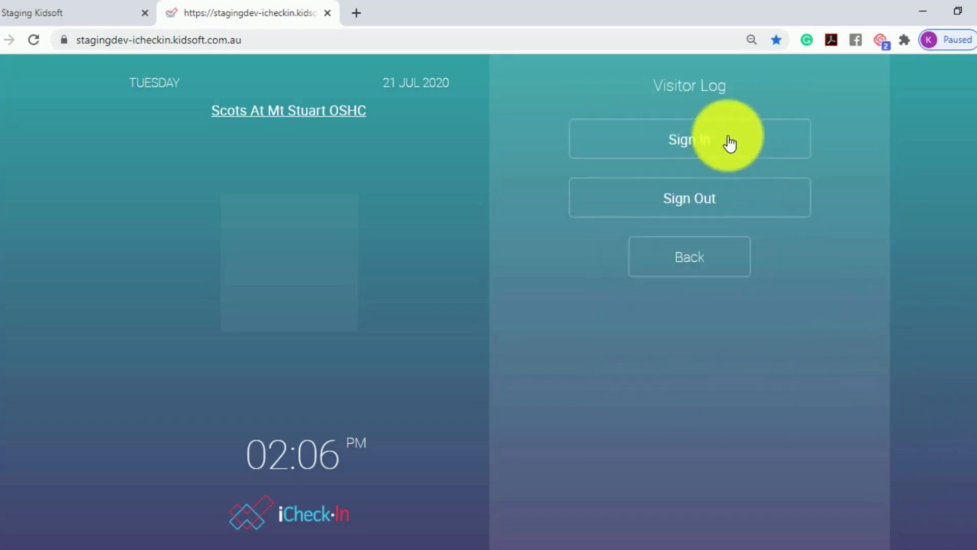
{"action": "left_click", "coordinate": [689, 139]}
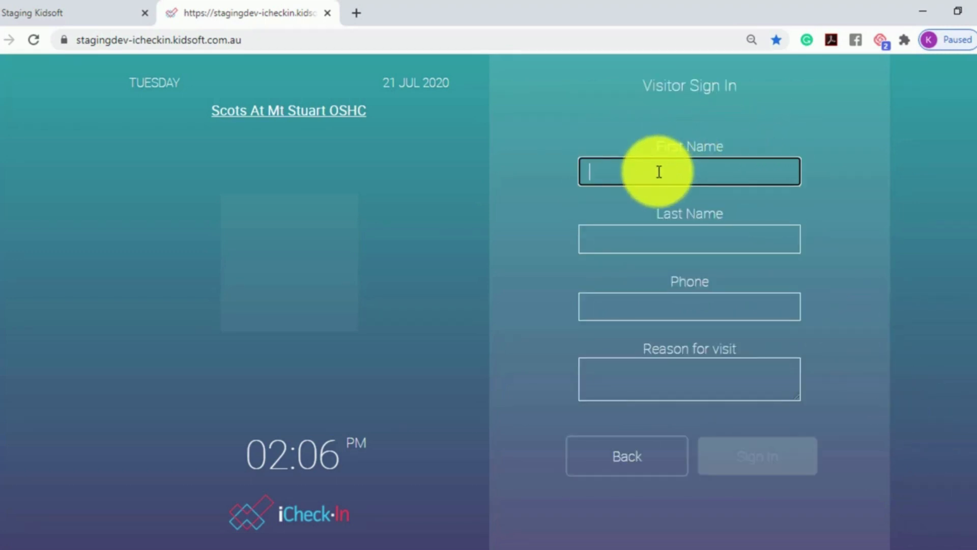
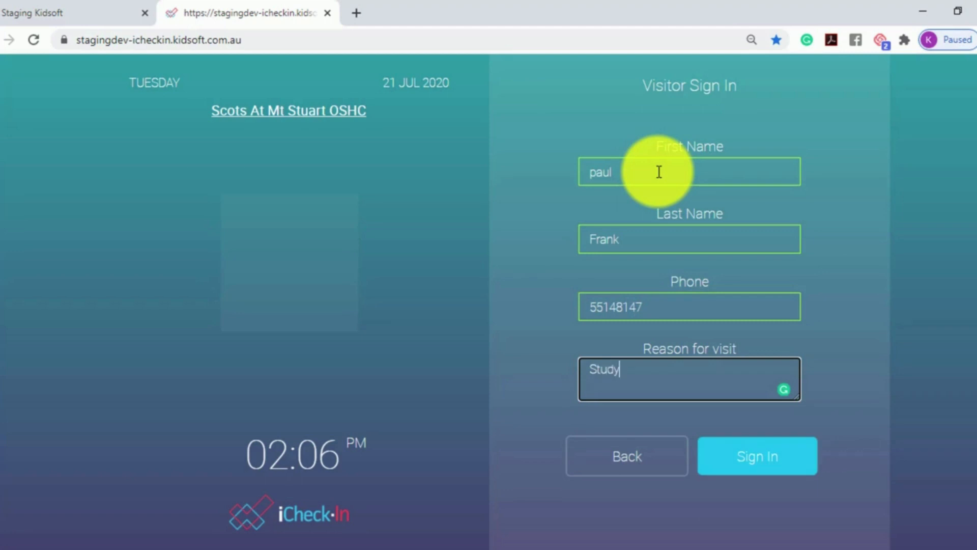
{"action": "left_click", "coordinate": [757, 456]}
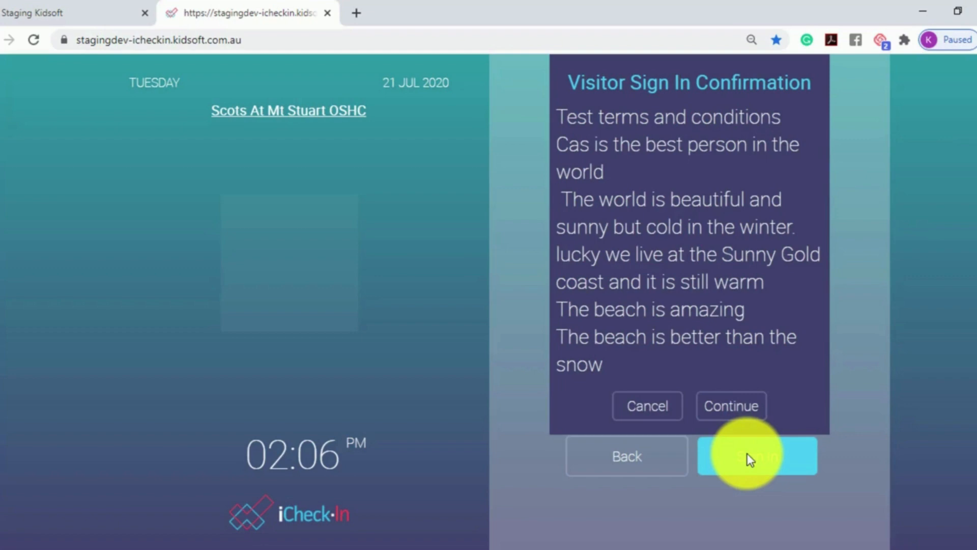
{"action": "mouse_move", "coordinate": [798, 296]}
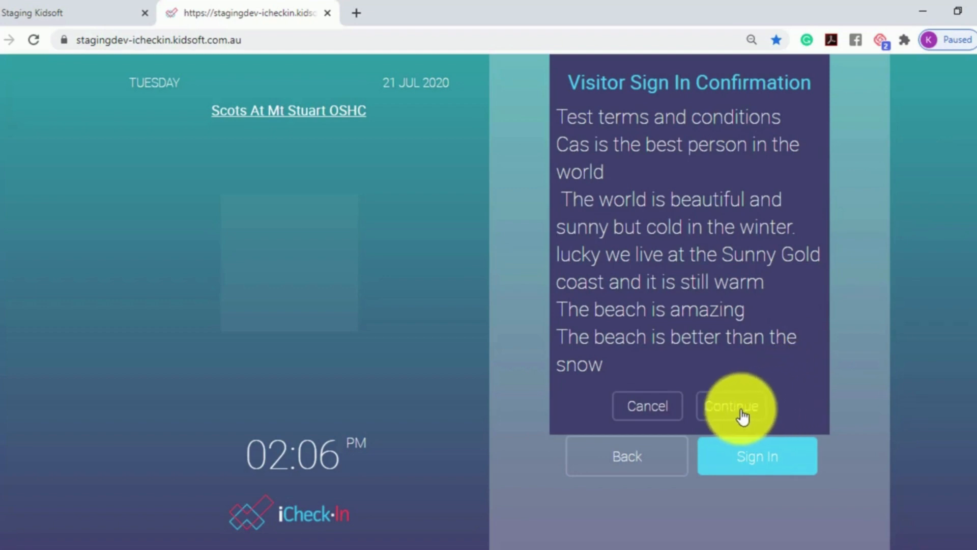
{"action": "left_click", "coordinate": [731, 406]}
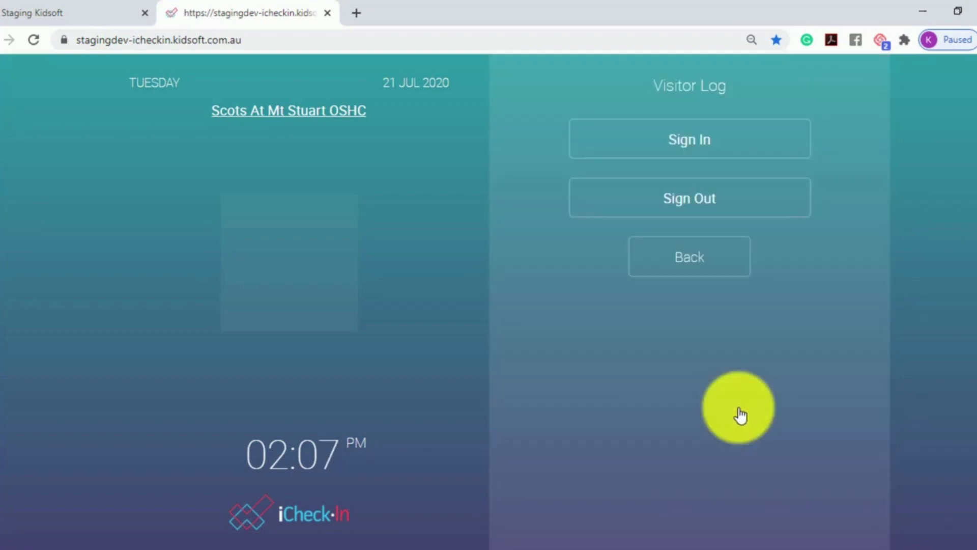
{"action": "mouse_move", "coordinate": [838, 261]}
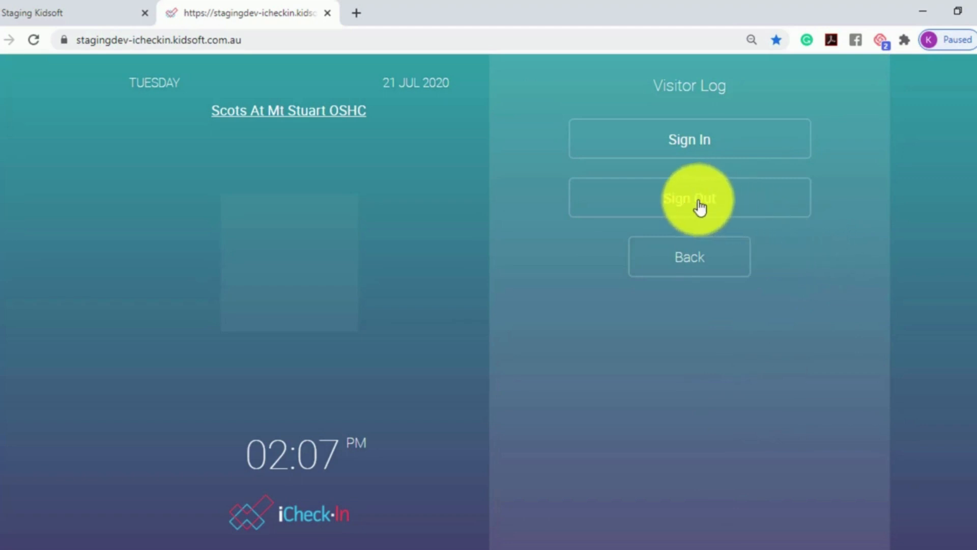
{"action": "left_click", "coordinate": [689, 196]}
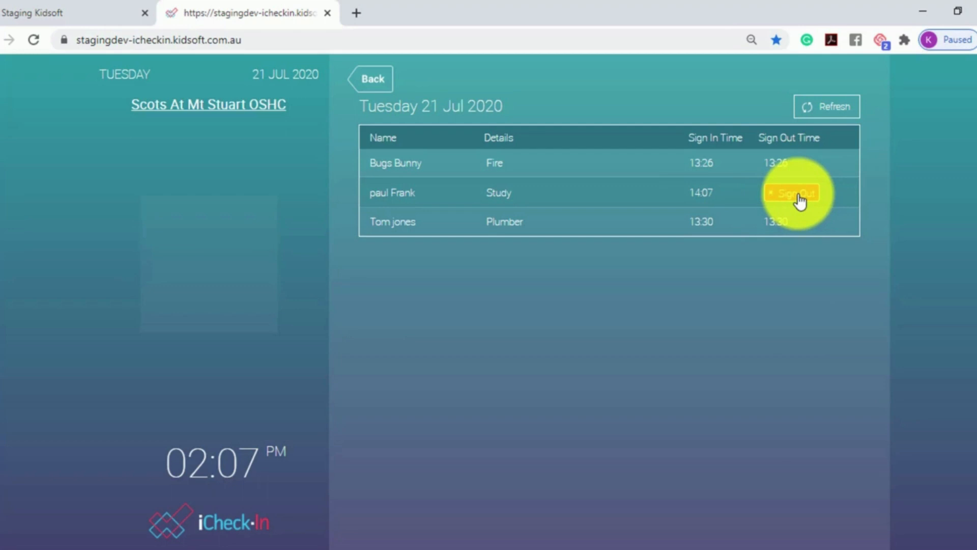
{"action": "left_click", "coordinate": [793, 192]}
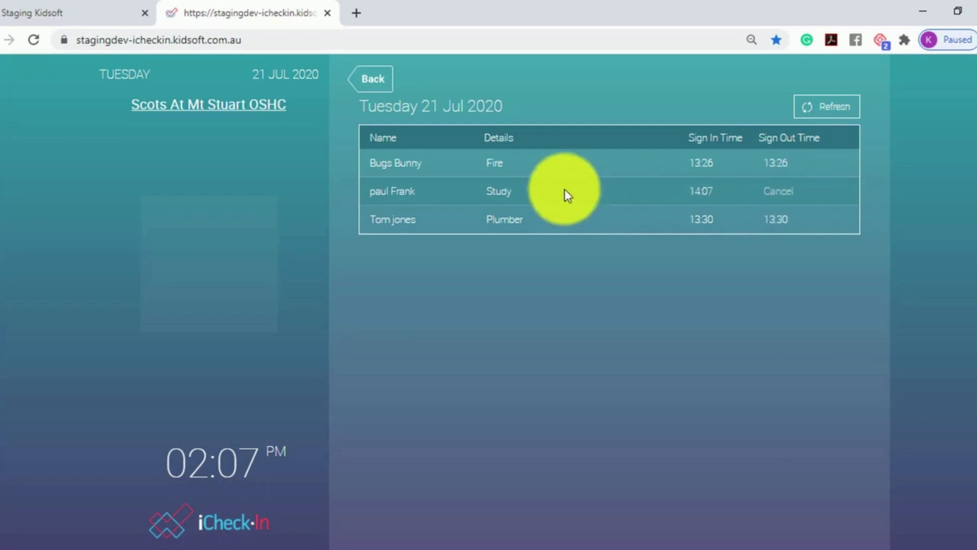
{"action": "left_click", "coordinate": [371, 79]}
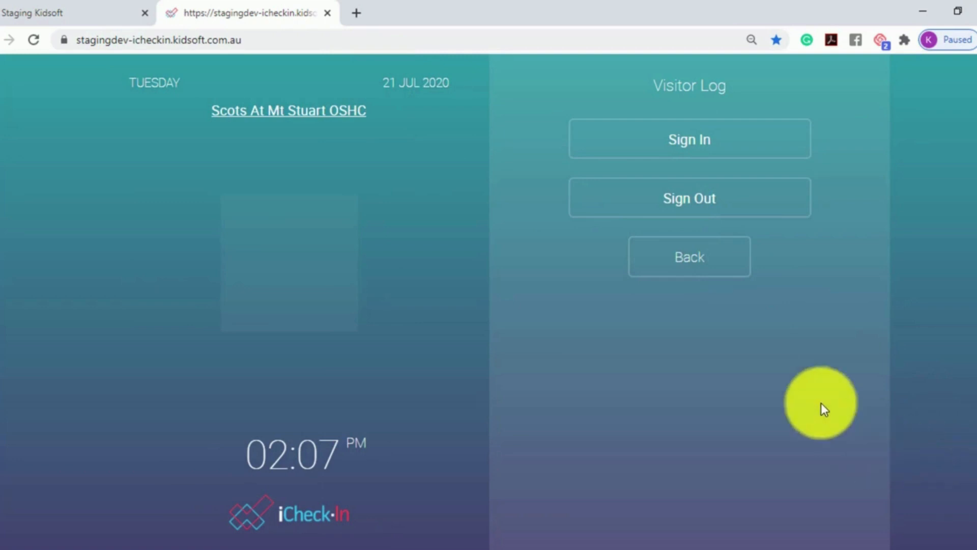
- Log in as the Kidsoft staff account with its PIN and bring up the Visitor Log options
{"action": "left_click", "coordinate": [689, 138]}
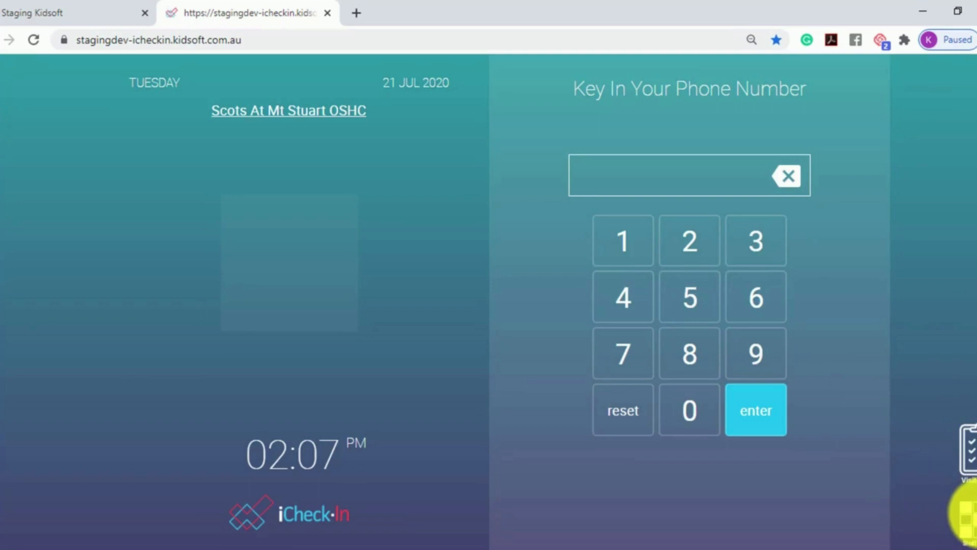
{"action": "left_click", "coordinate": [755, 409]}
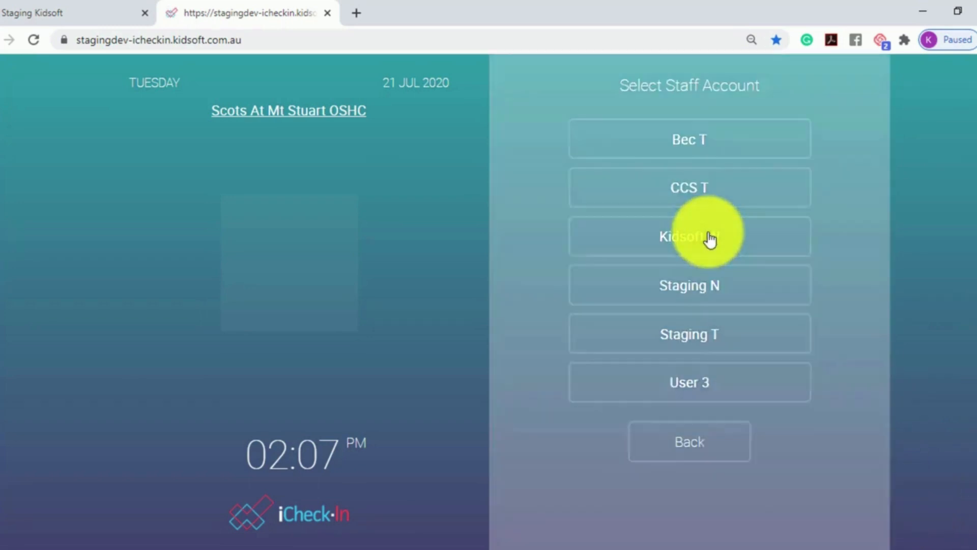
{"action": "left_click", "coordinate": [689, 236]}
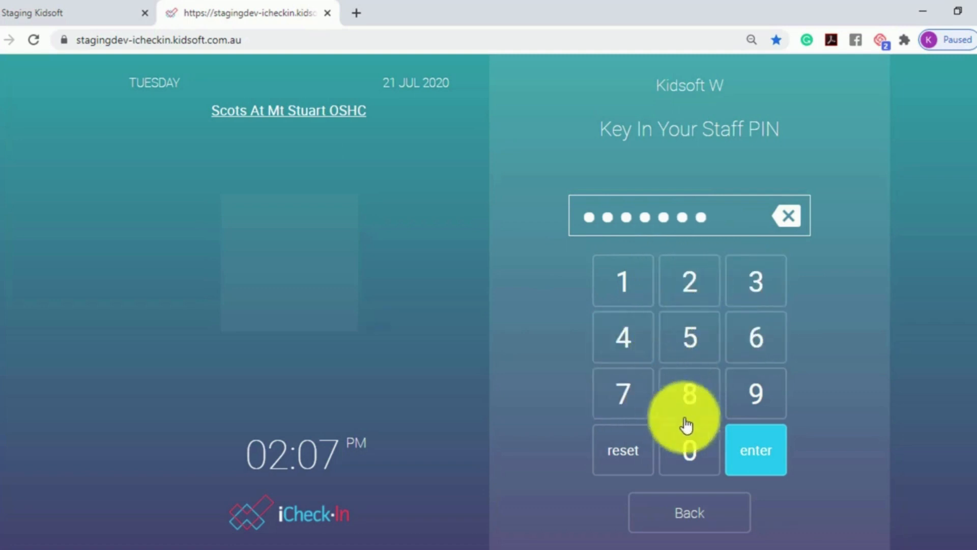
{"action": "left_click", "coordinate": [754, 449]}
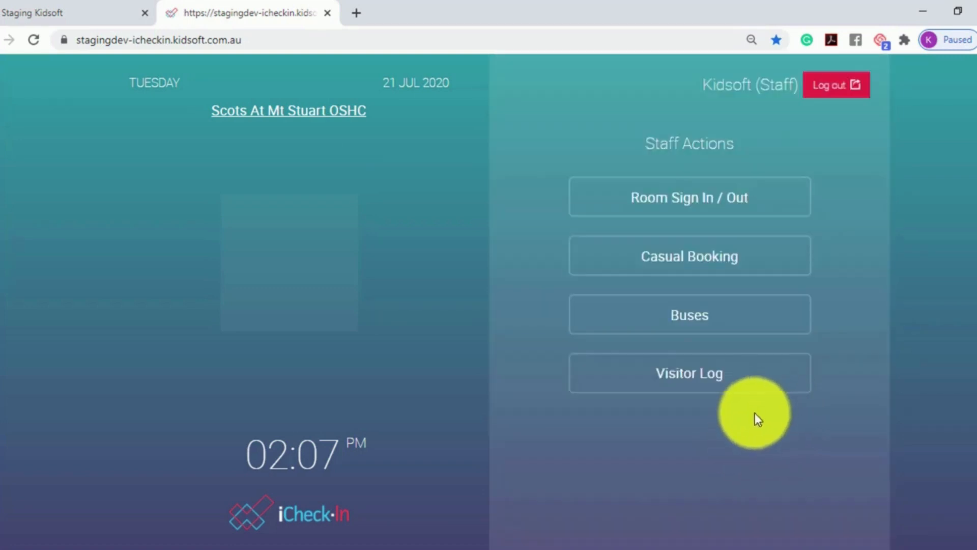
{"action": "mouse_move", "coordinate": [708, 377]}
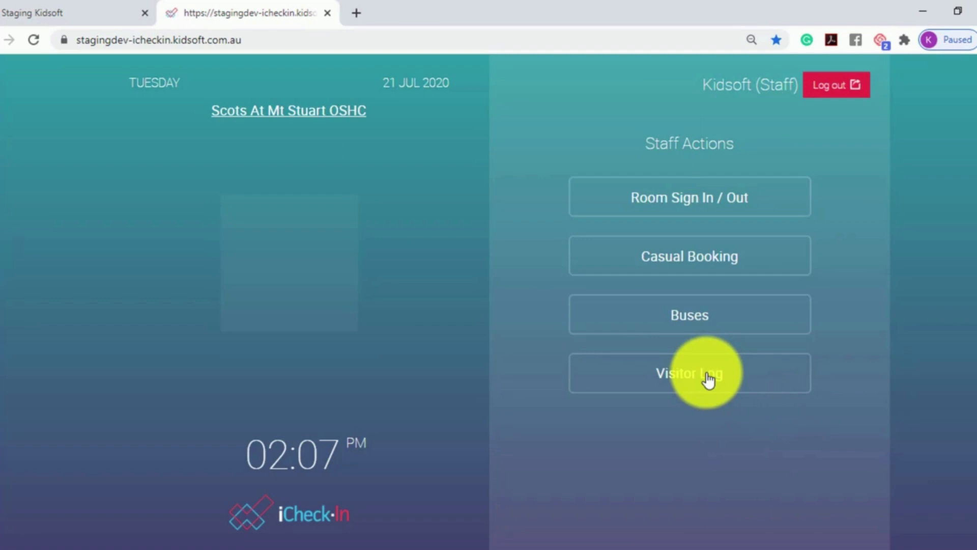
{"action": "left_click", "coordinate": [689, 372]}
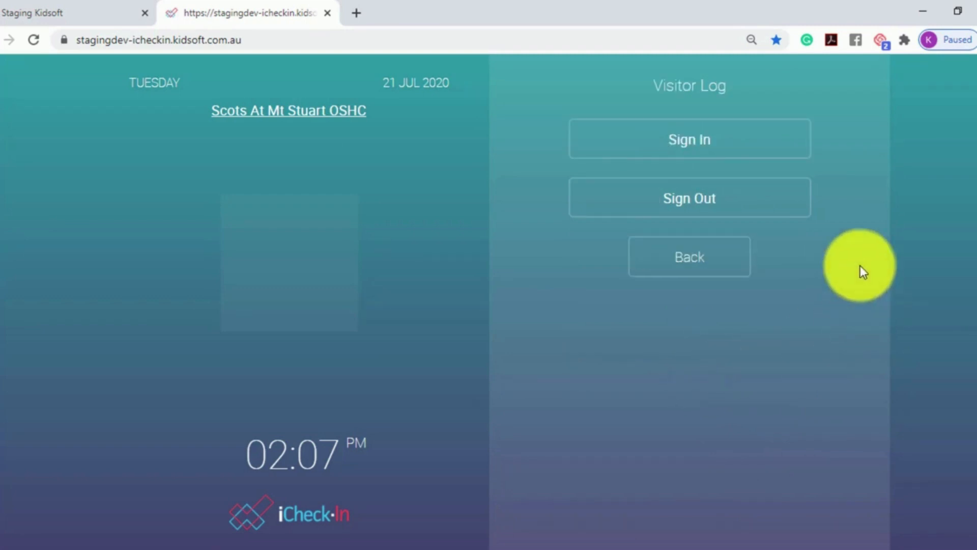
{"action": "left_click", "coordinate": [689, 139]}
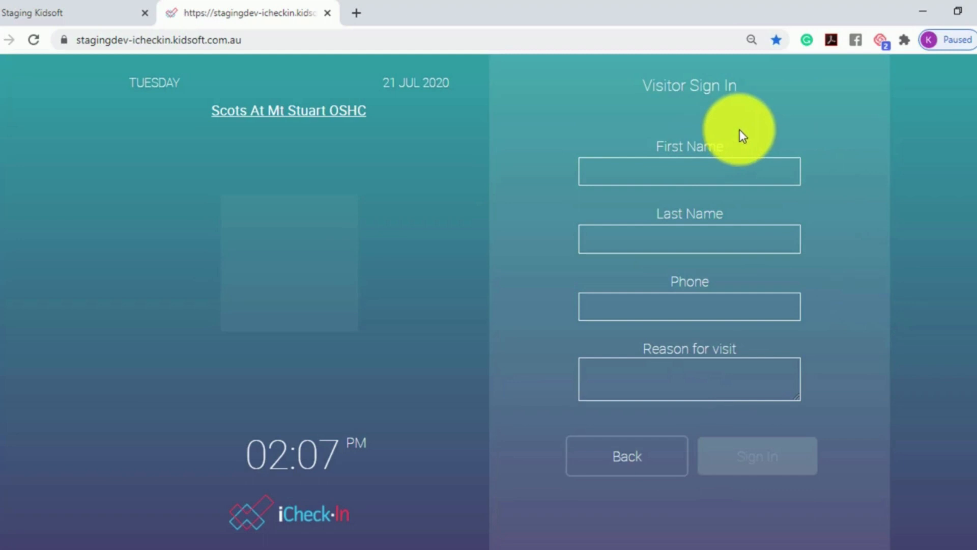
{"action": "mouse_move", "coordinate": [613, 455]}
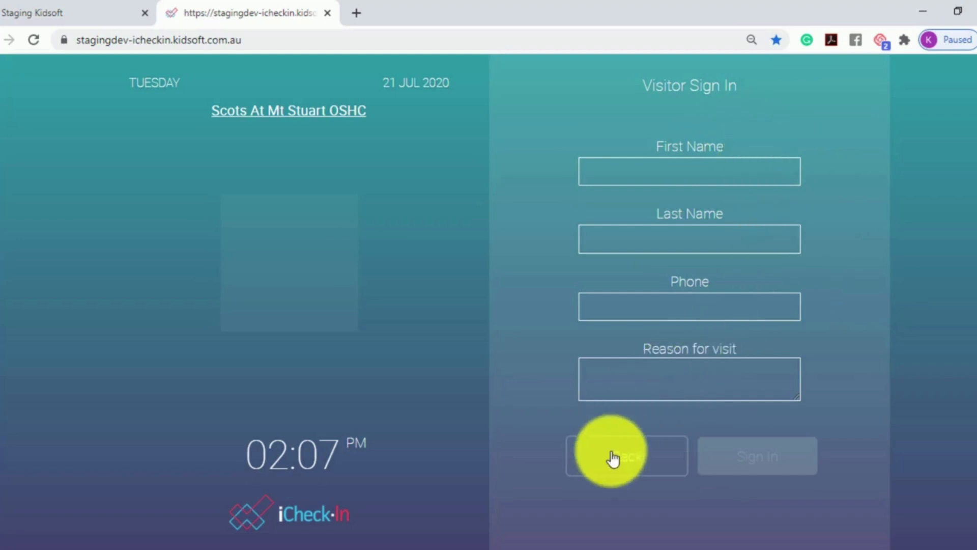
{"action": "left_click", "coordinate": [626, 455]}
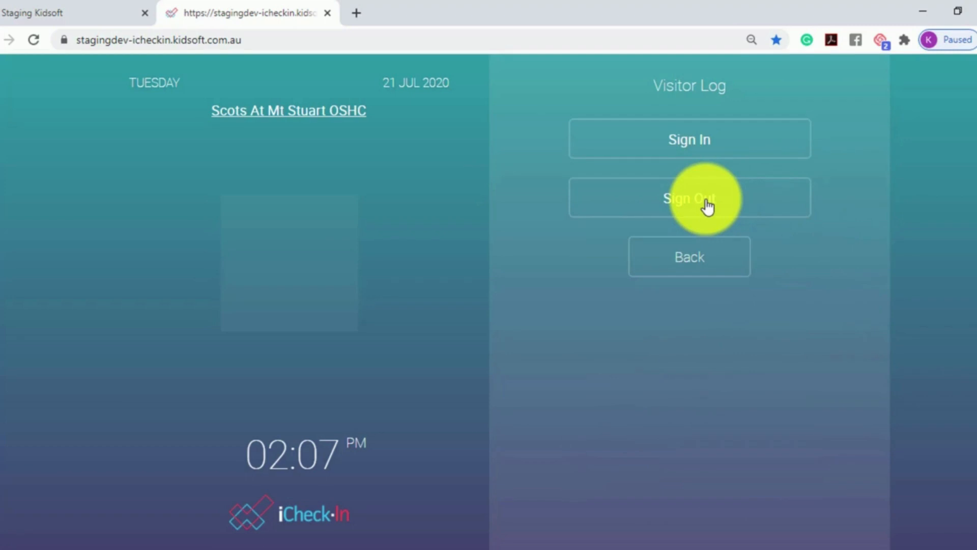
{"action": "left_click", "coordinate": [689, 196]}
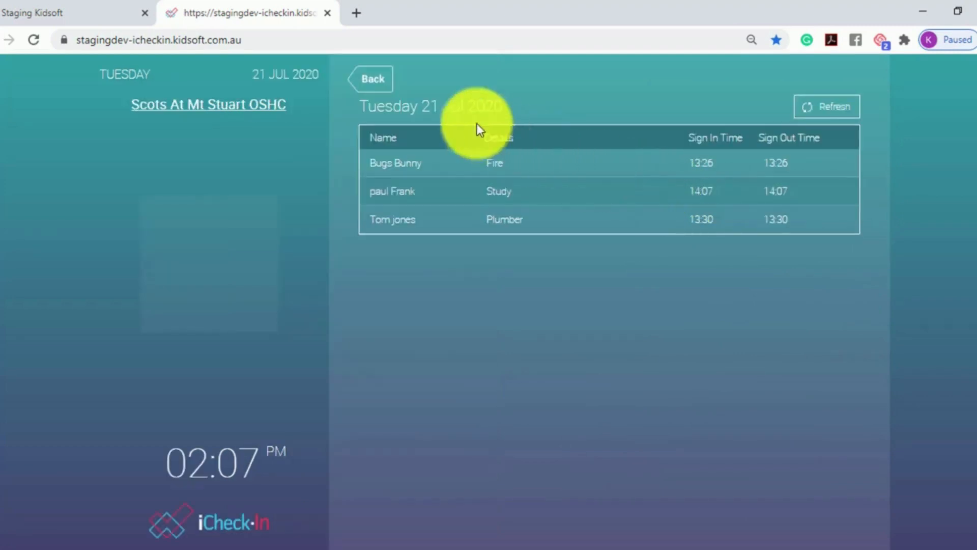
{"action": "left_click", "coordinate": [370, 78]}
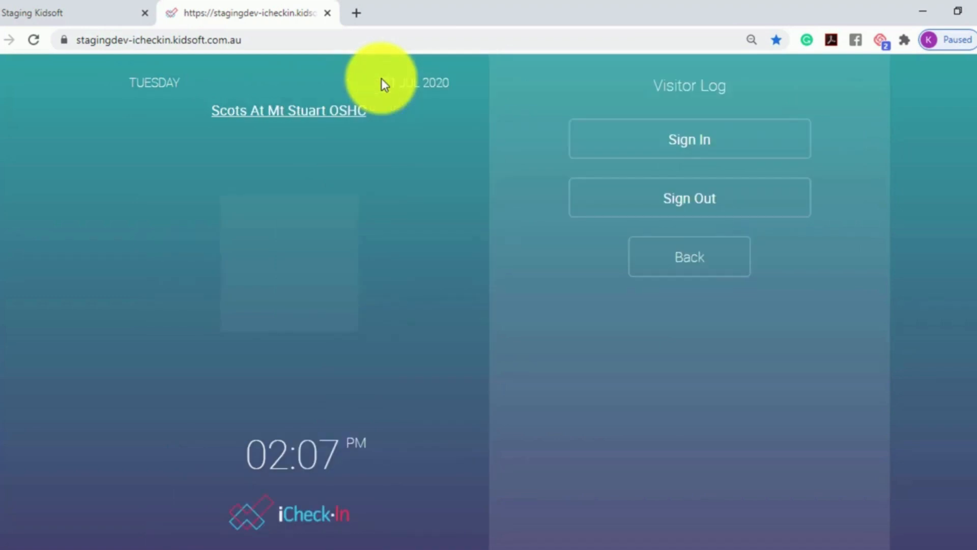
{"action": "mouse_move", "coordinate": [438, 224]}
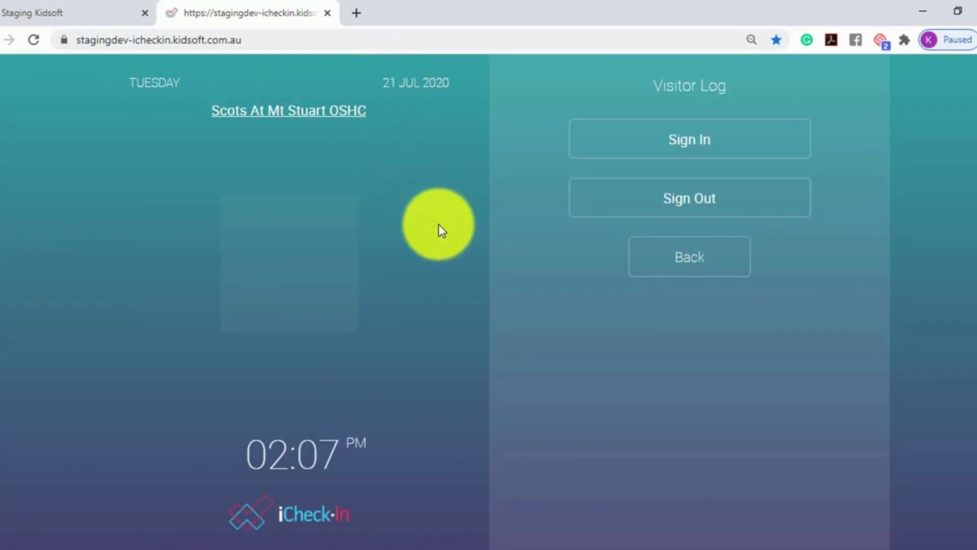
{"action": "mouse_move", "coordinate": [502, 217]}
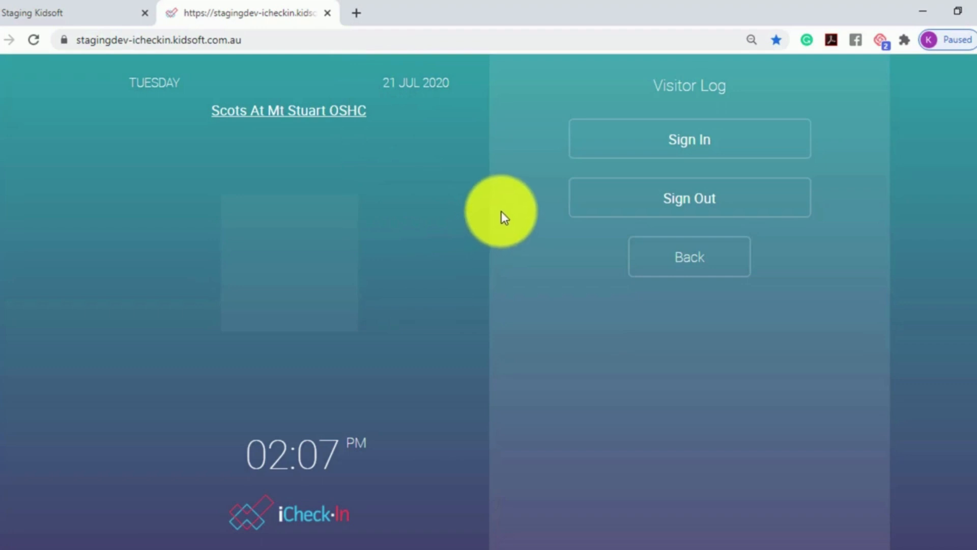
{"action": "mouse_move", "coordinate": [469, 187]}
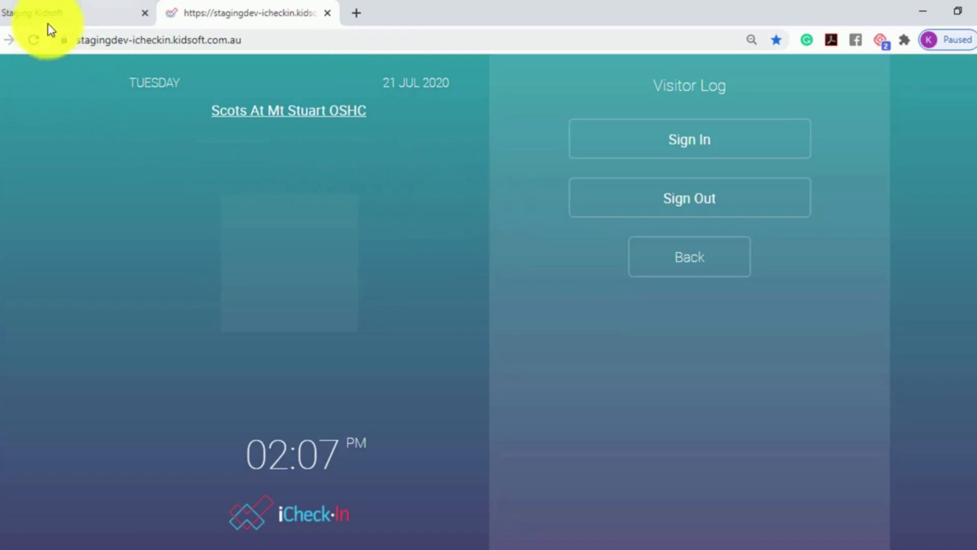
- Back in Kidsoft, open Reports > Visitor Log and set the range 20 Jul 2020 to 21 Jul 2020
{"action": "left_click", "coordinate": [75, 12]}
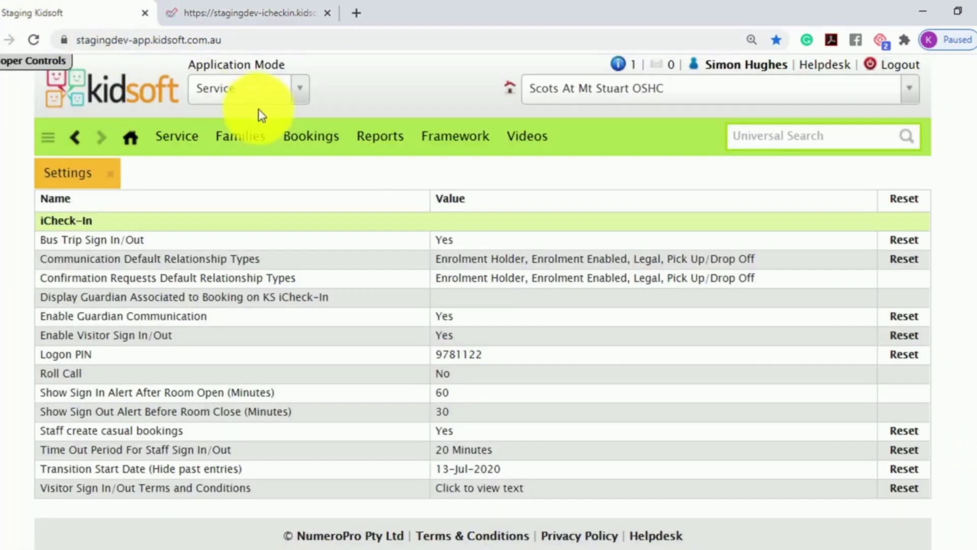
{"action": "left_click", "coordinate": [380, 135]}
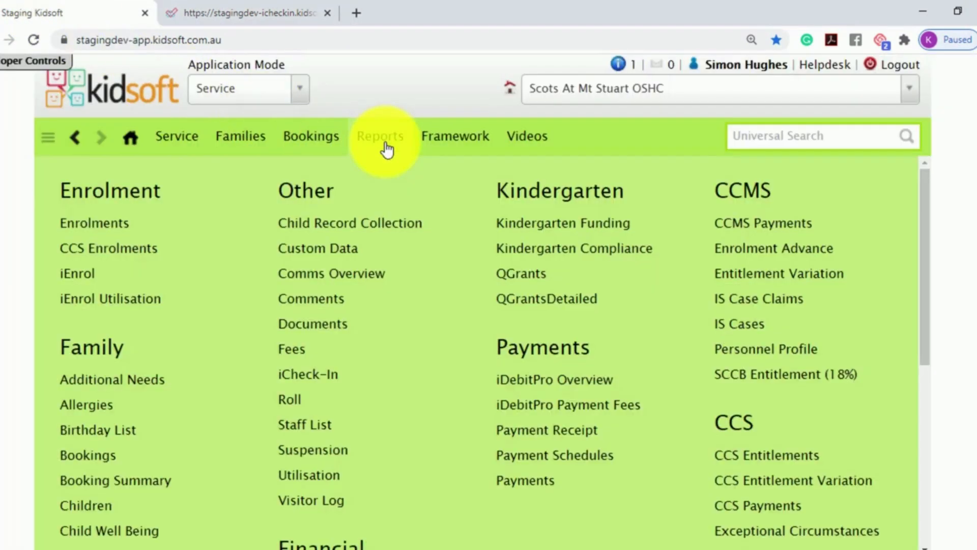
{"action": "scroll", "scroll_direction": "down", "scroll_amount": 3}
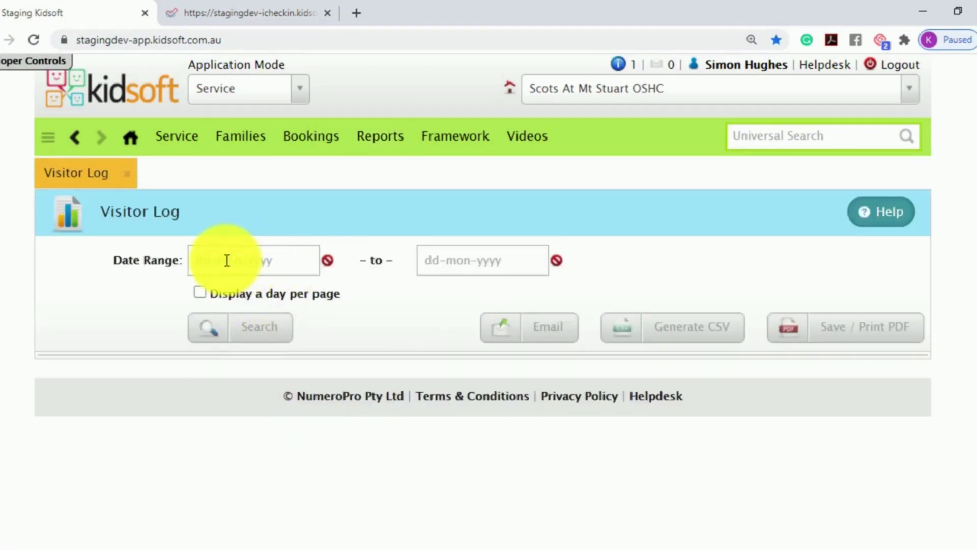
{"action": "left_click", "coordinate": [252, 260]}
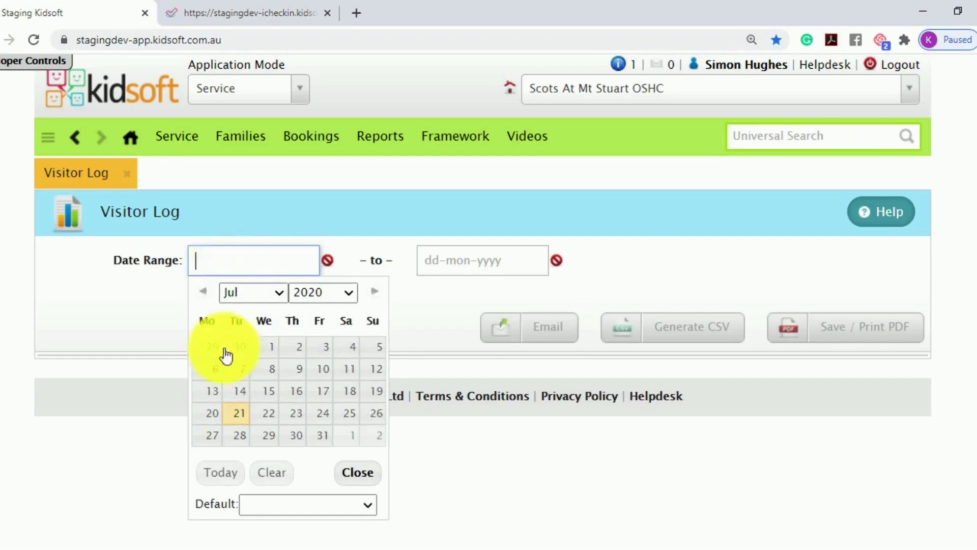
{"action": "left_click", "coordinate": [212, 412]}
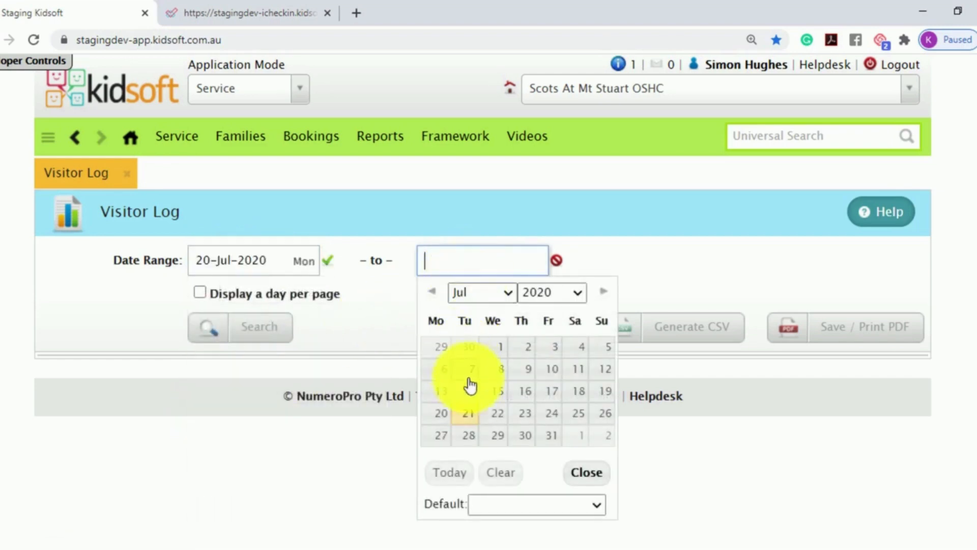
{"action": "left_click", "coordinate": [468, 414]}
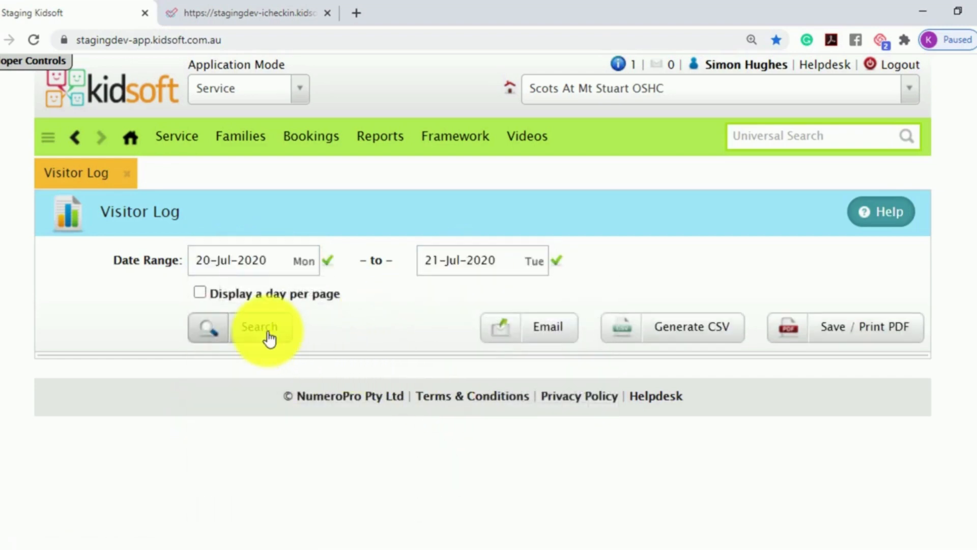
{"action": "left_click", "coordinate": [259, 326]}
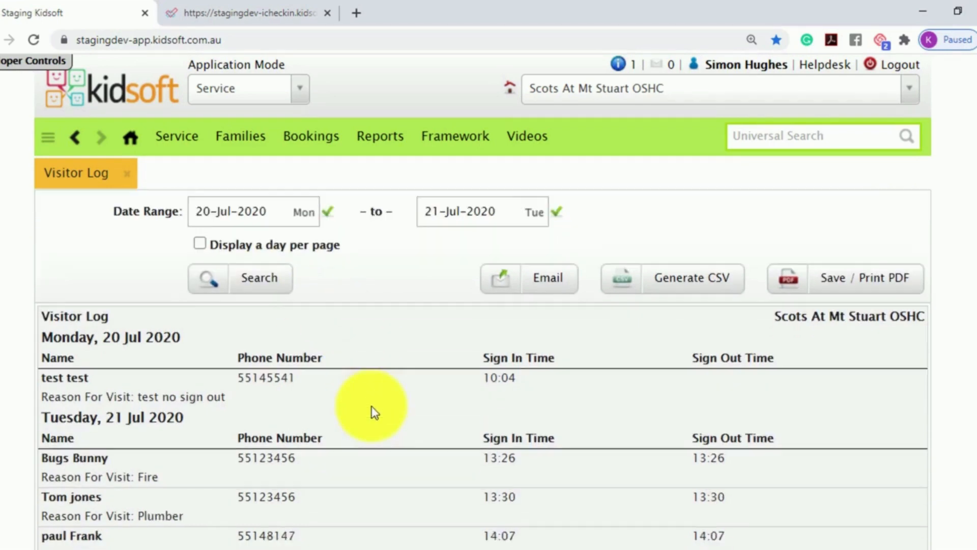
{"action": "scroll", "scroll_direction": "down", "scroll_amount": 3}
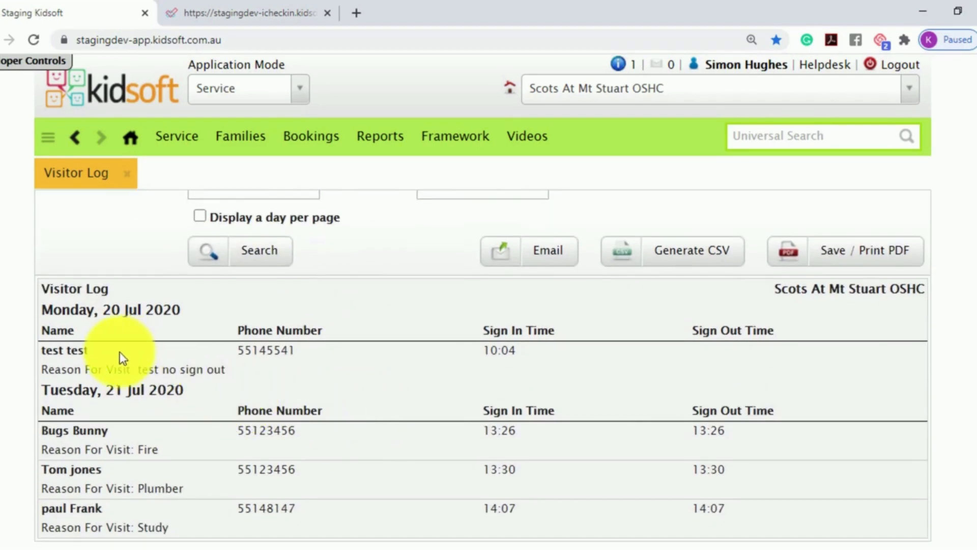
{"action": "mouse_move", "coordinate": [129, 363]}
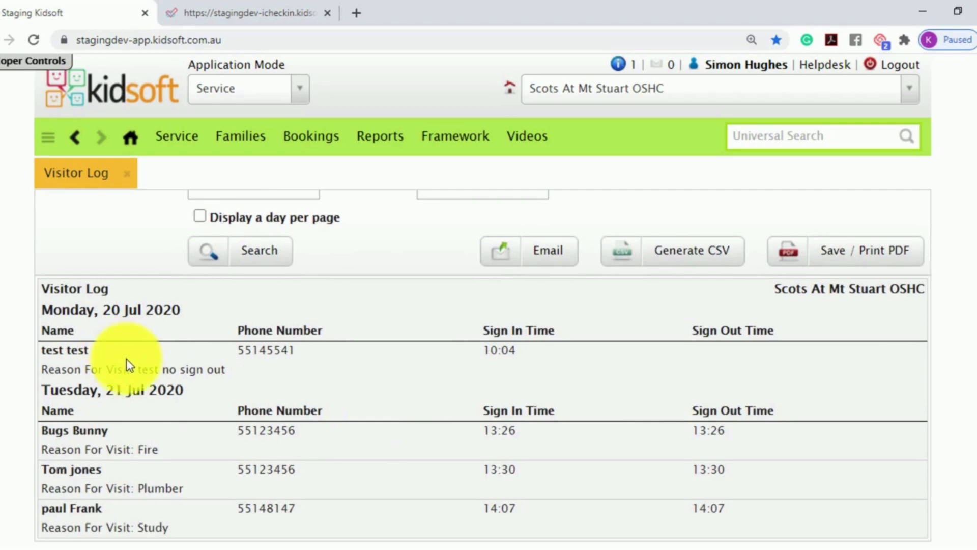
{"action": "mouse_move", "coordinate": [267, 378]}
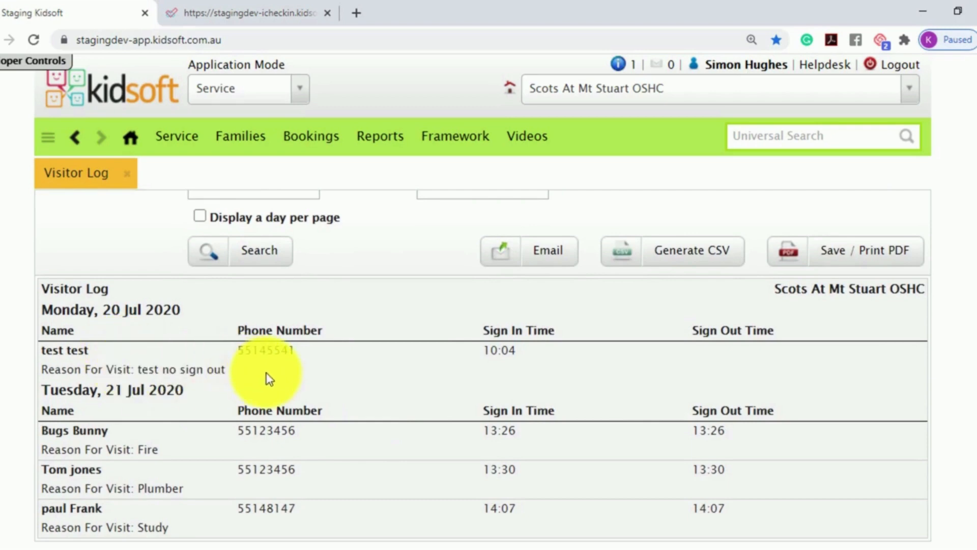
{"action": "mouse_move", "coordinate": [553, 371]}
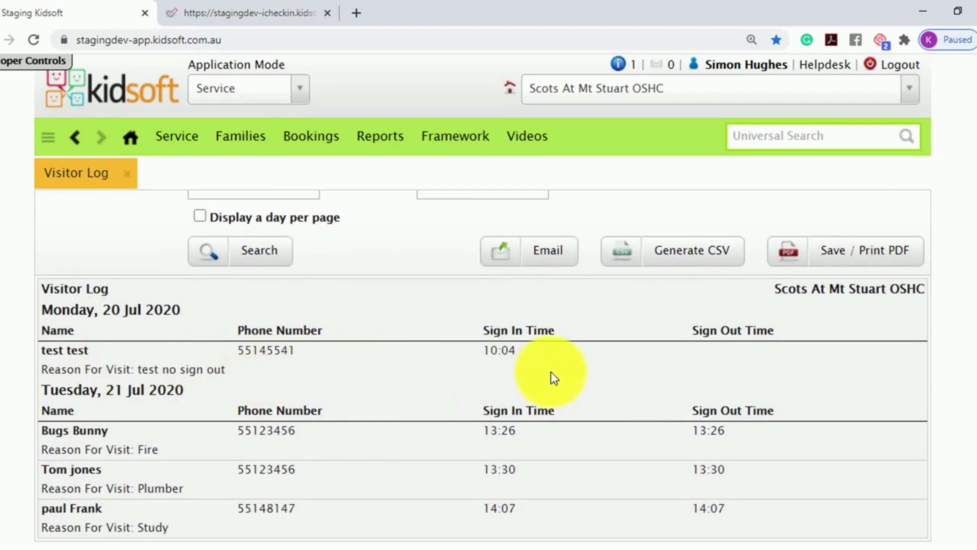
{"action": "scroll", "scroll_direction": "up", "scroll_amount": 3}
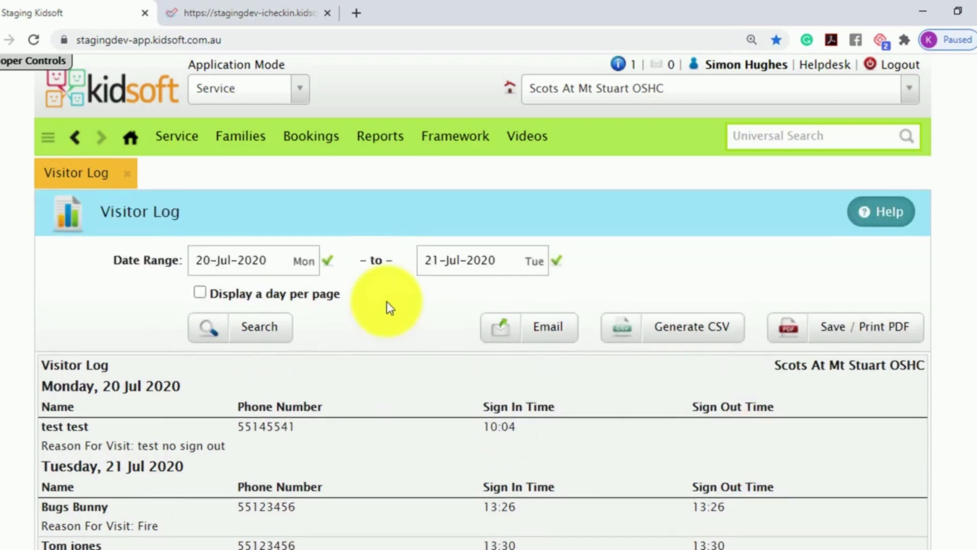
{"action": "mouse_move", "coordinate": [203, 303]}
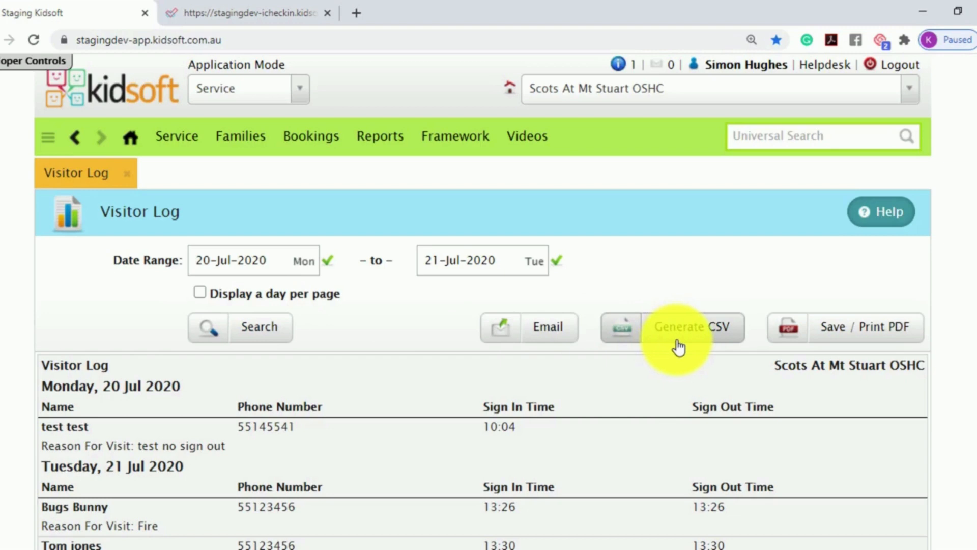
{"action": "mouse_move", "coordinate": [834, 337]}
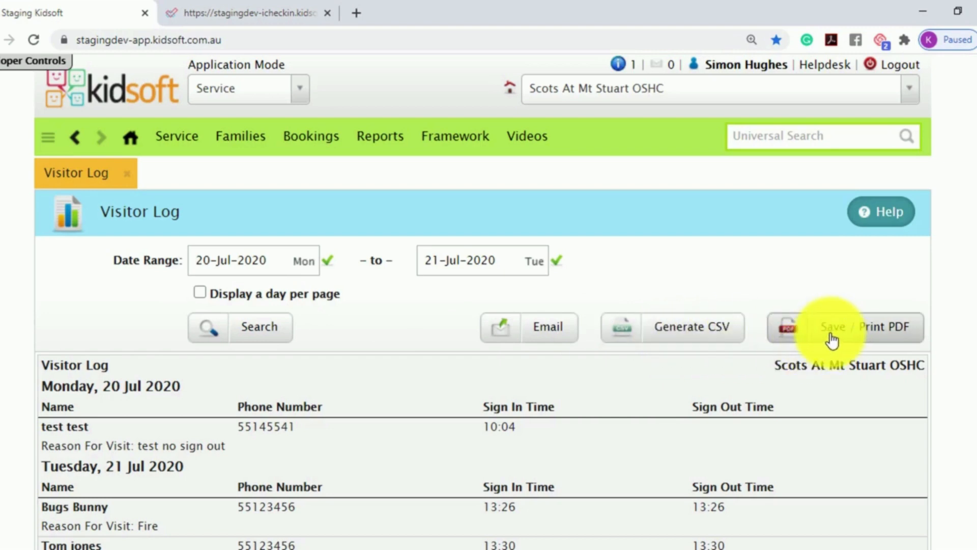
{"action": "left_click", "coordinate": [129, 136]}
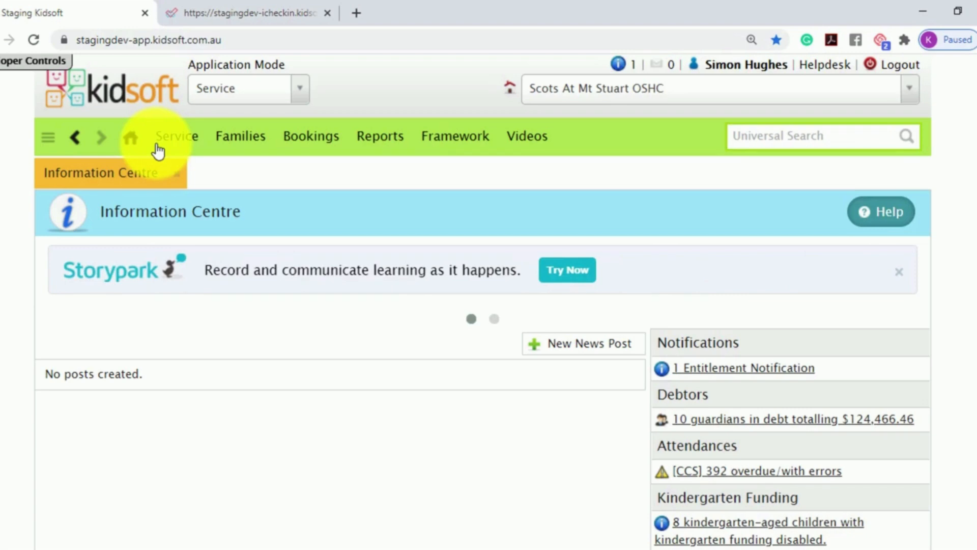
{"action": "mouse_move", "coordinate": [452, 243]}
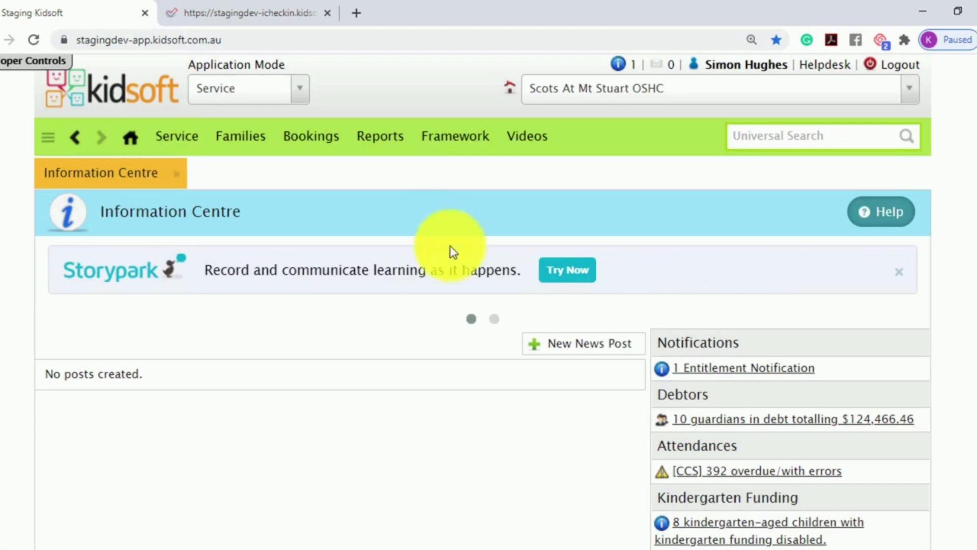